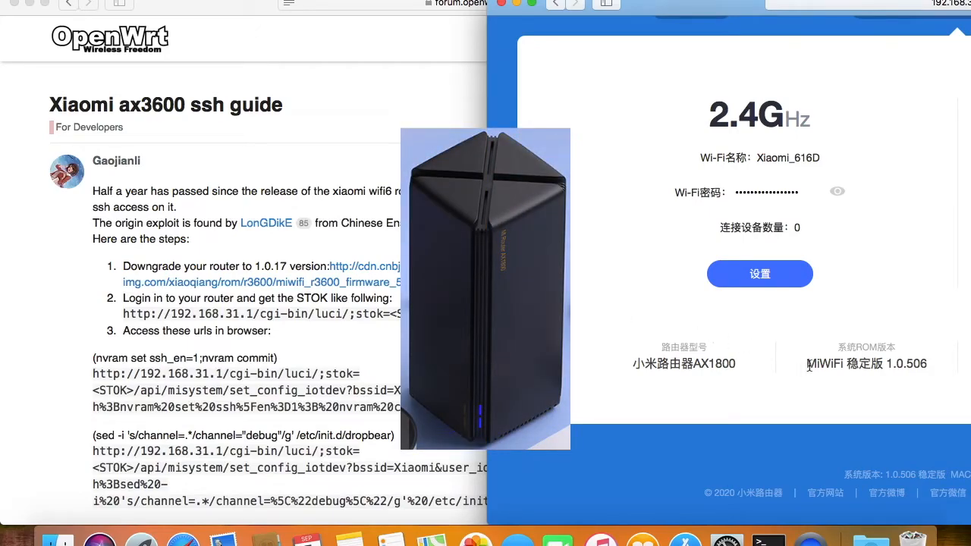
Step: Select the router's firmware version, then start an nc -v 192.168 port check in Terminal
double_click(866, 364)
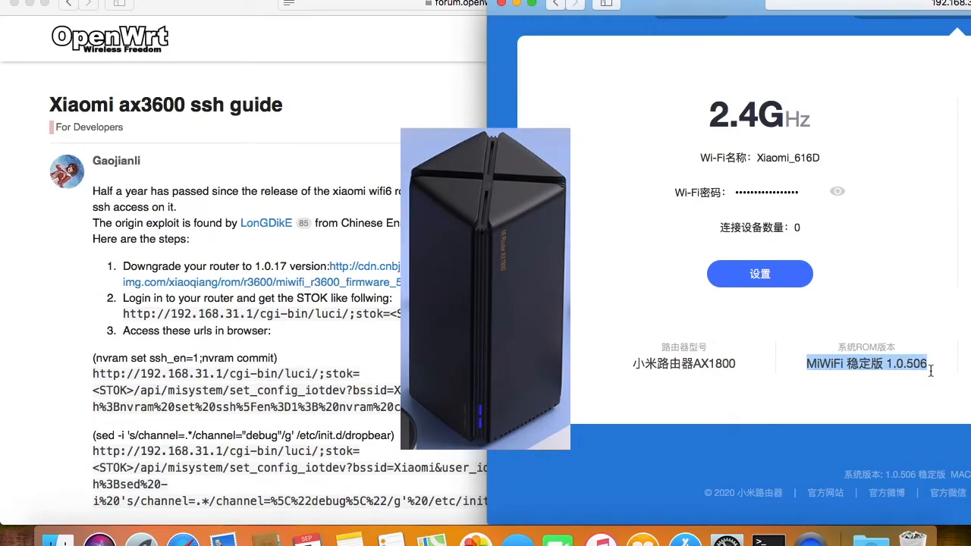
left_click(768, 541)
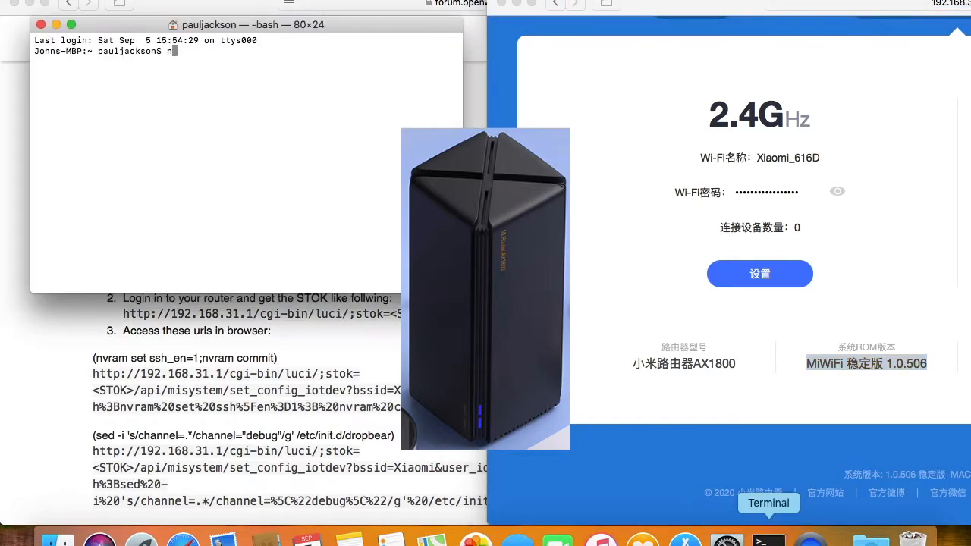
type("c -v 192.168")
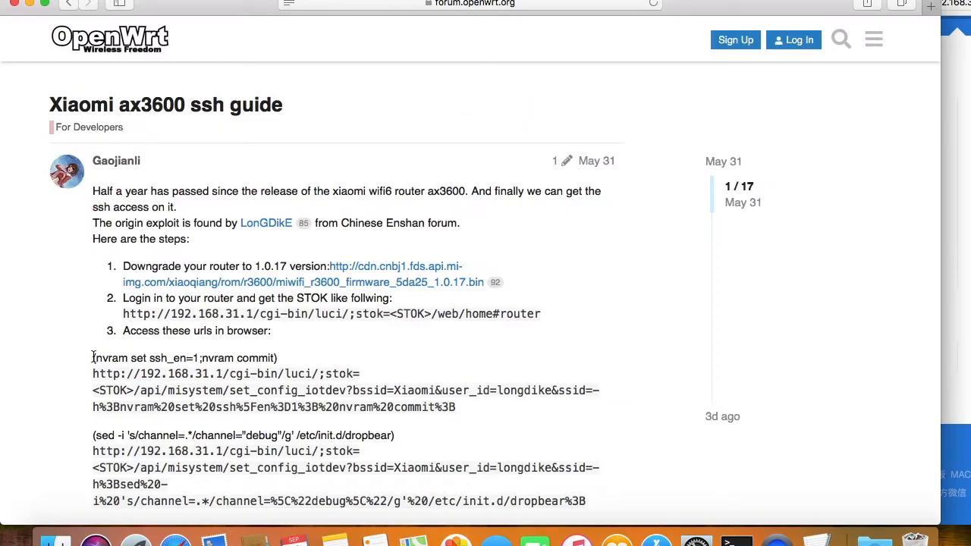
Step: Scroll to Nishayume's reply and select its root password change link text
scroll("down", 3)
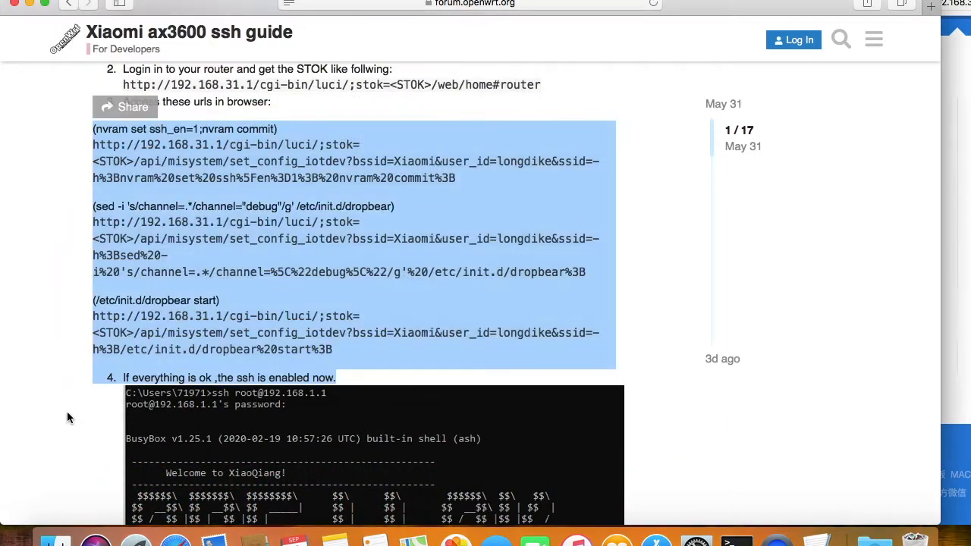
scroll("down", 3)
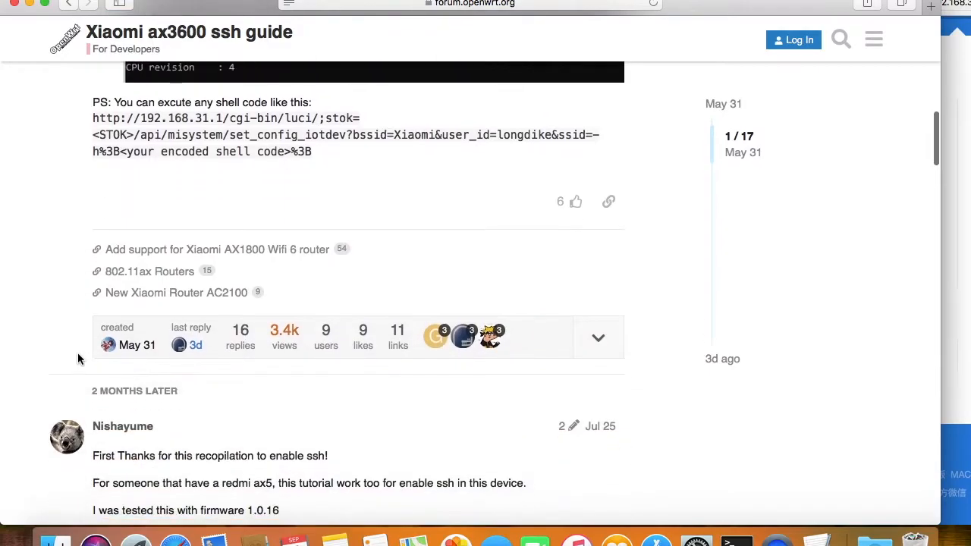
scroll("down", 3)
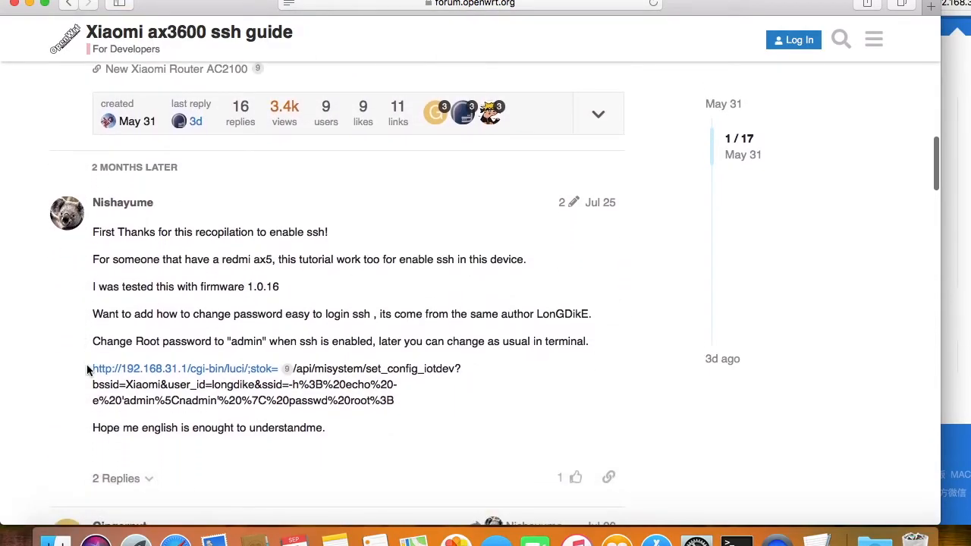
left_click_drag(92, 368, 406, 400)
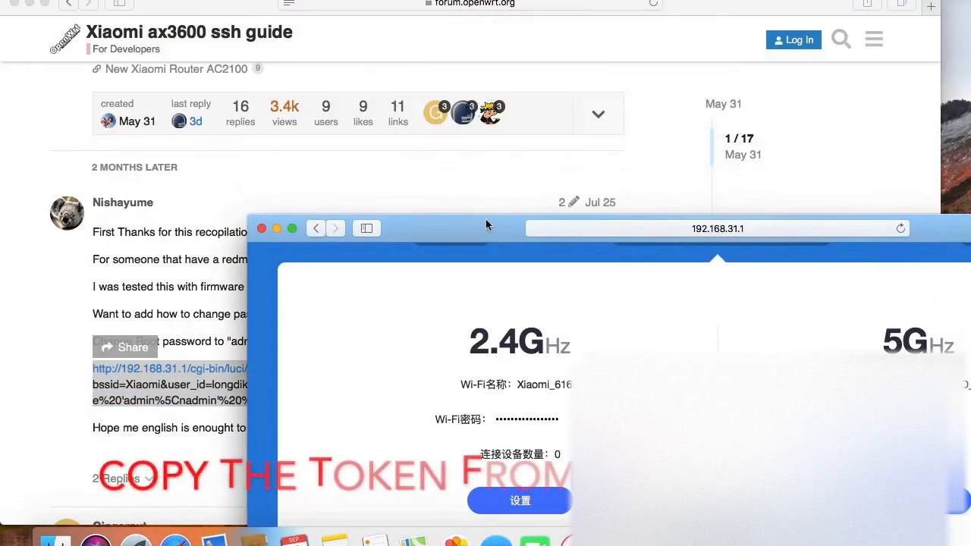
Step: Show the router admin window's full URL with the stok token in the address bar
left_click(716, 228)
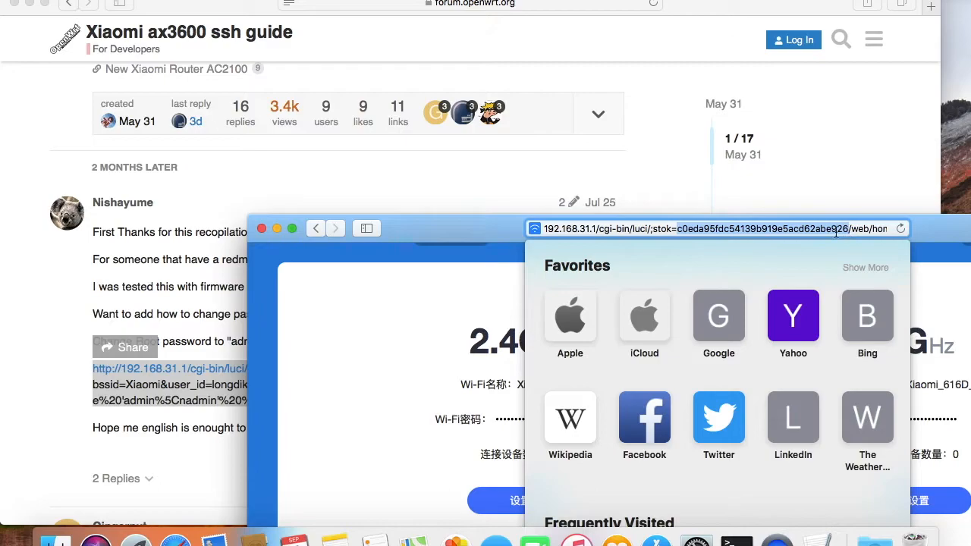
mouse_move(856, 258)
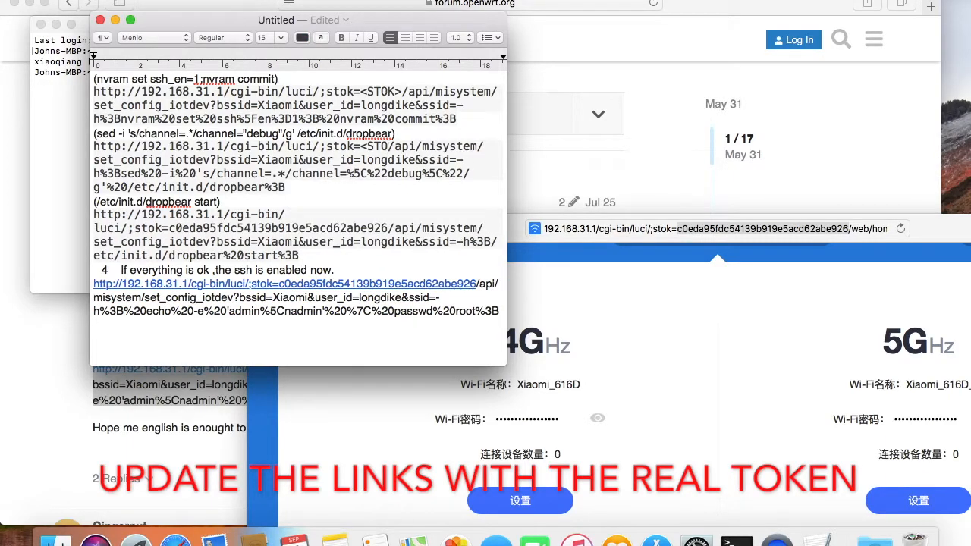
Step: Begin editing the pasted command links in TextEdit to insert the real stok token
left_click(152, 36)
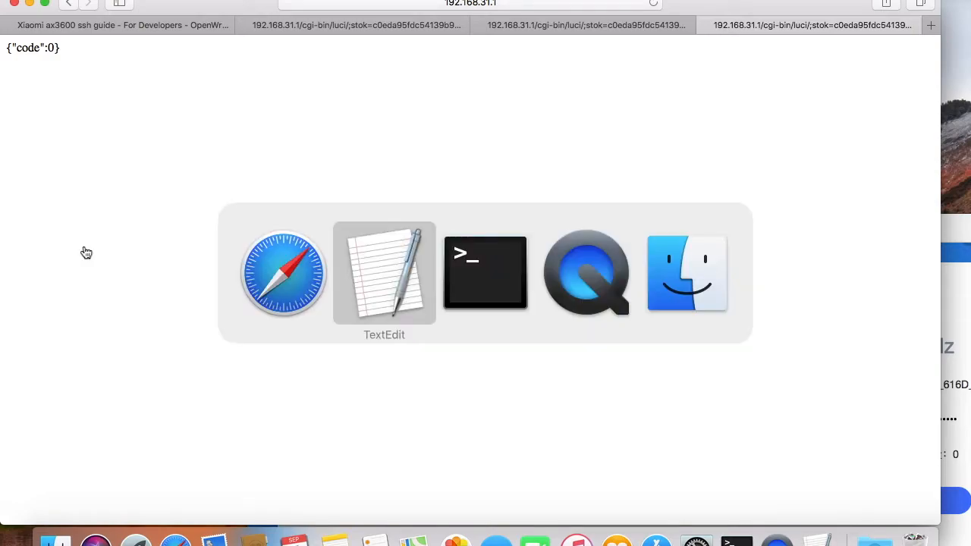
Step: Run the nc port 22 check against 192.168.31.1 in Terminal, then return to Safari
left_click(485, 271)
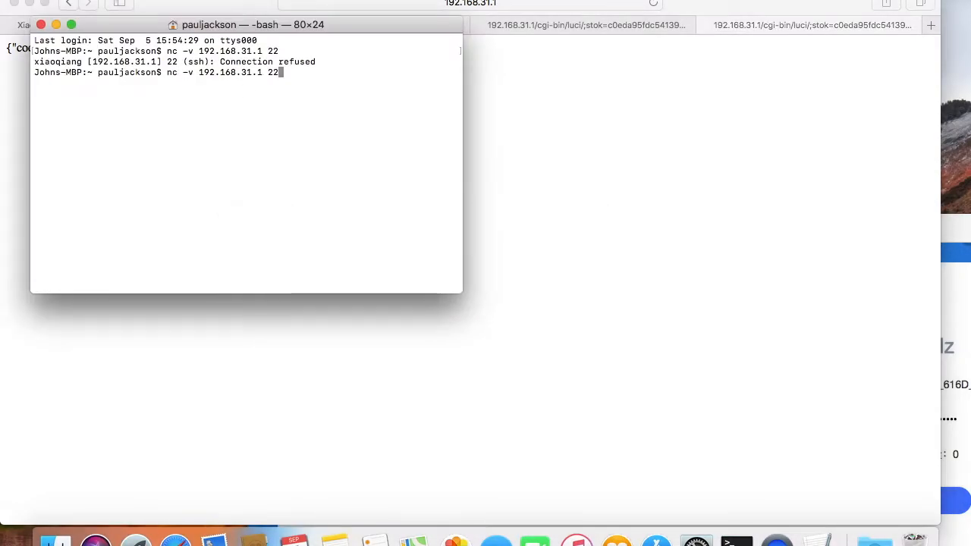
key("Return")
type("ssh root@192.168.31.1")
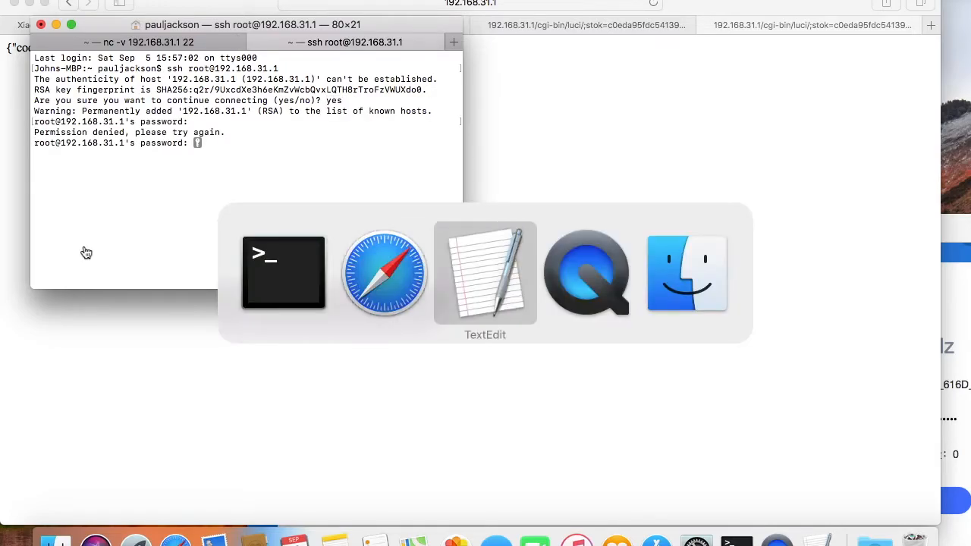
left_click(485, 273)
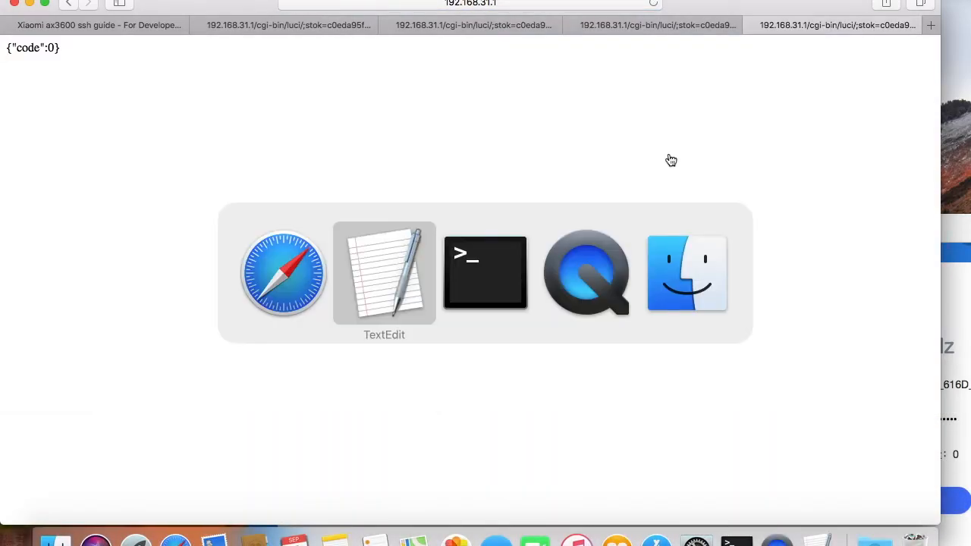
Step: In the router's root shell, start an opkg command to update the package feeds
left_click(485, 273)
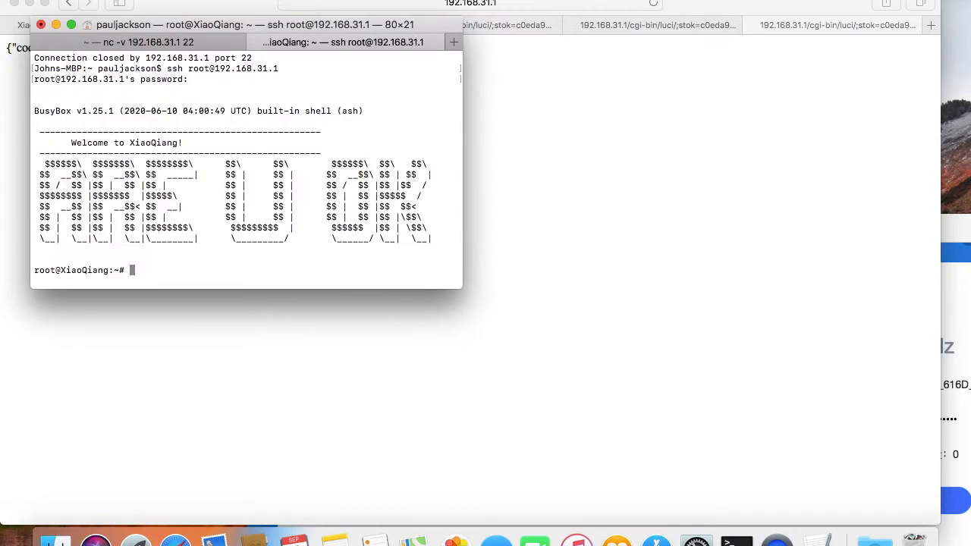
type("opkg/di")
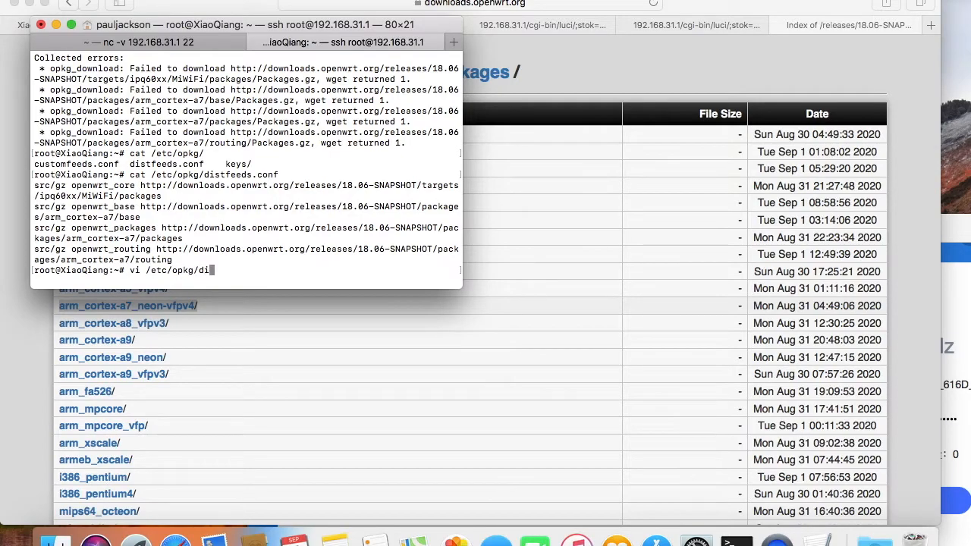
Step: Edit /etc/opkg.conf in vi and append the line "arch all 100"
key("Return")
type("vi /e")
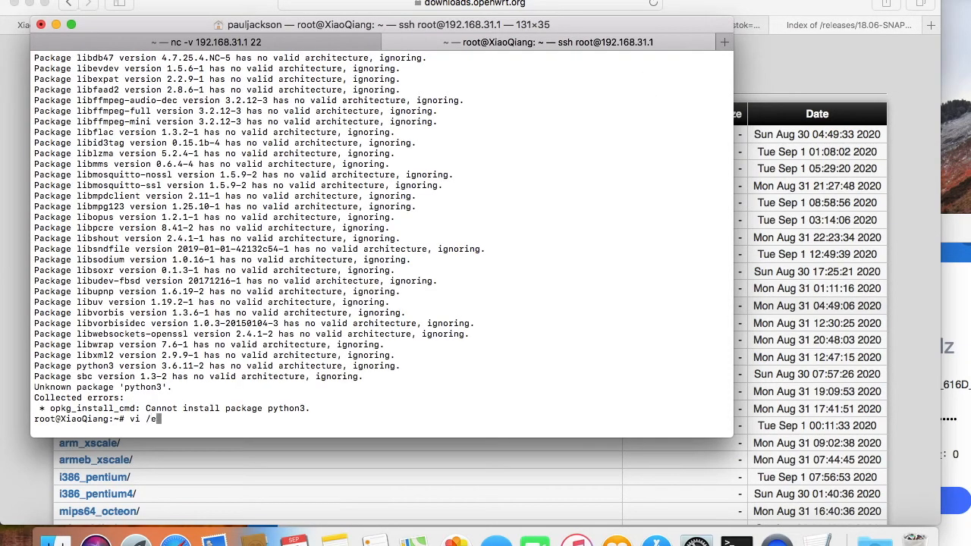
key("Return")
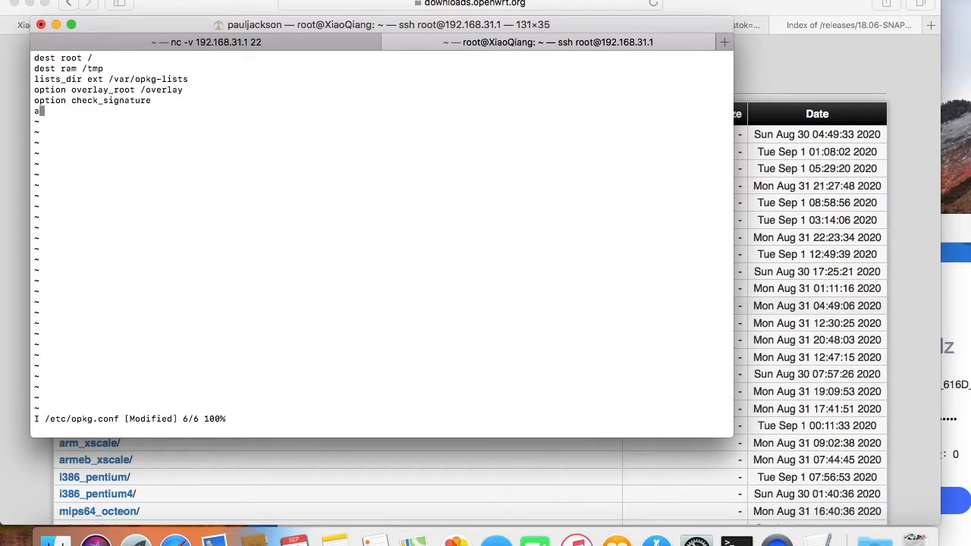
type("arch all 100")
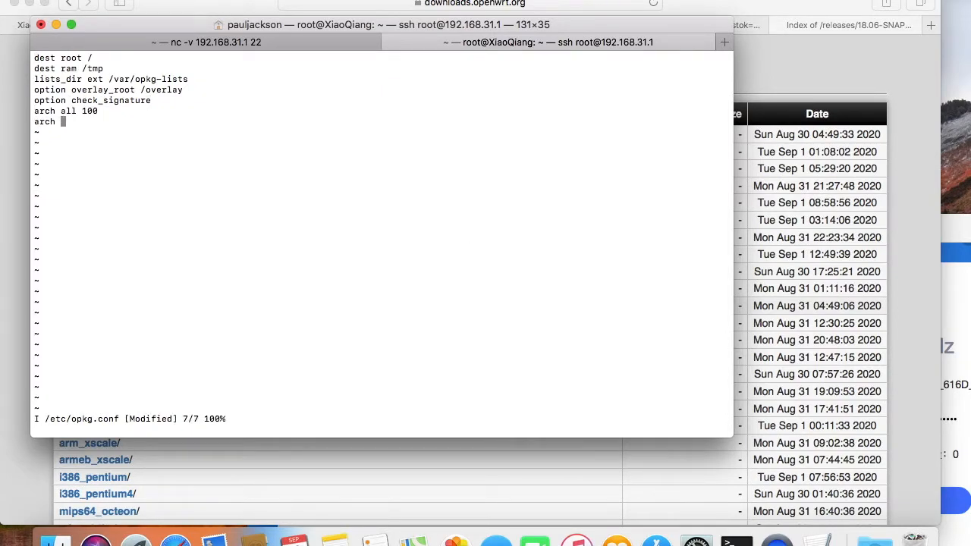